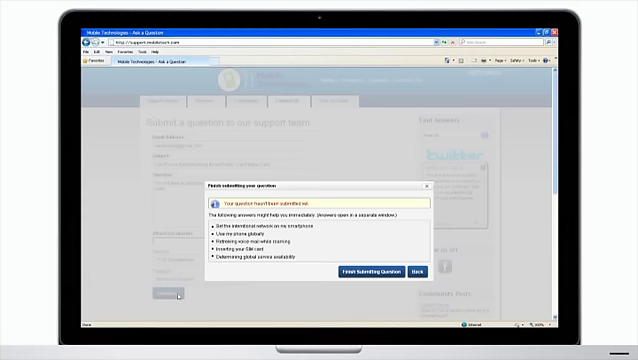
mouse_move(222, 262)
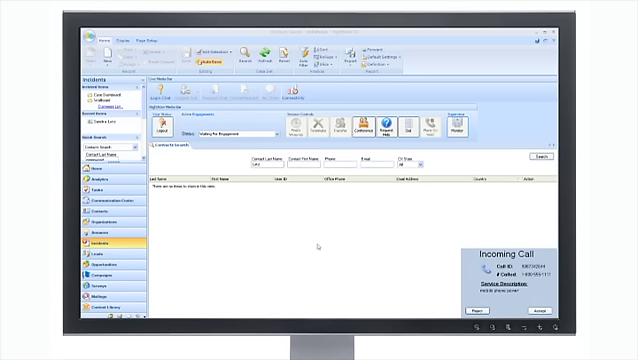
mouse_move(404, 272)
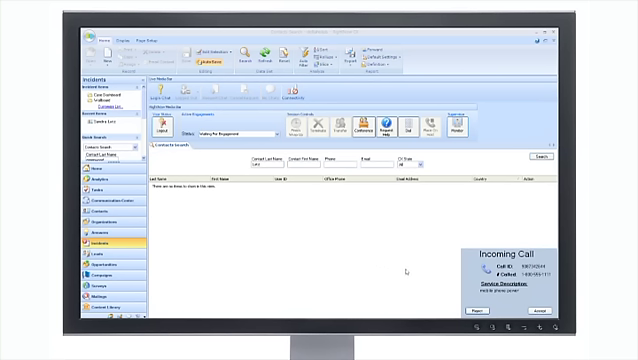